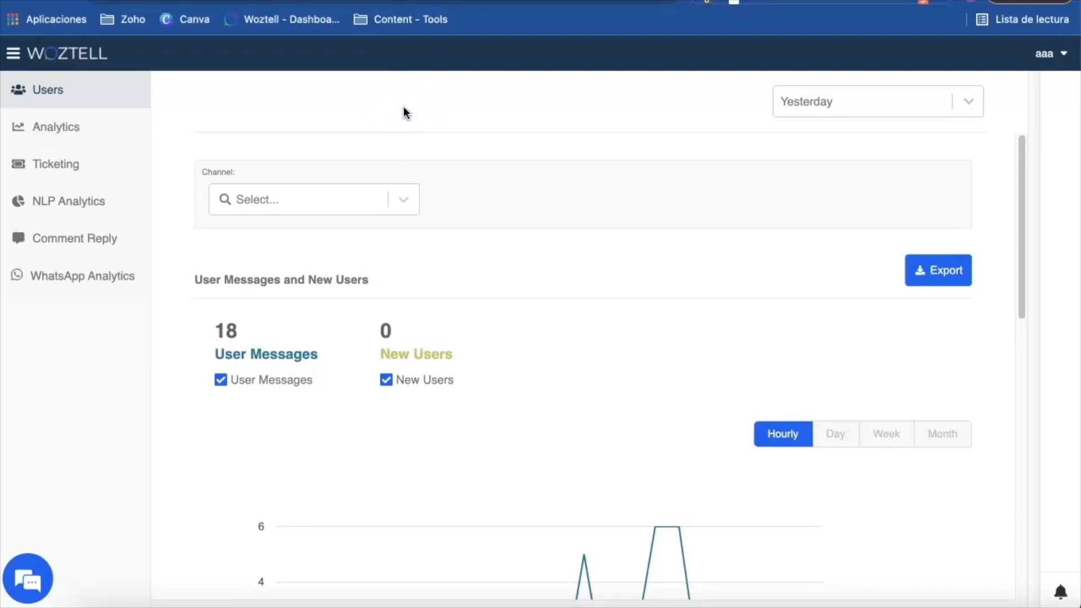
mouse_move(331, 133)
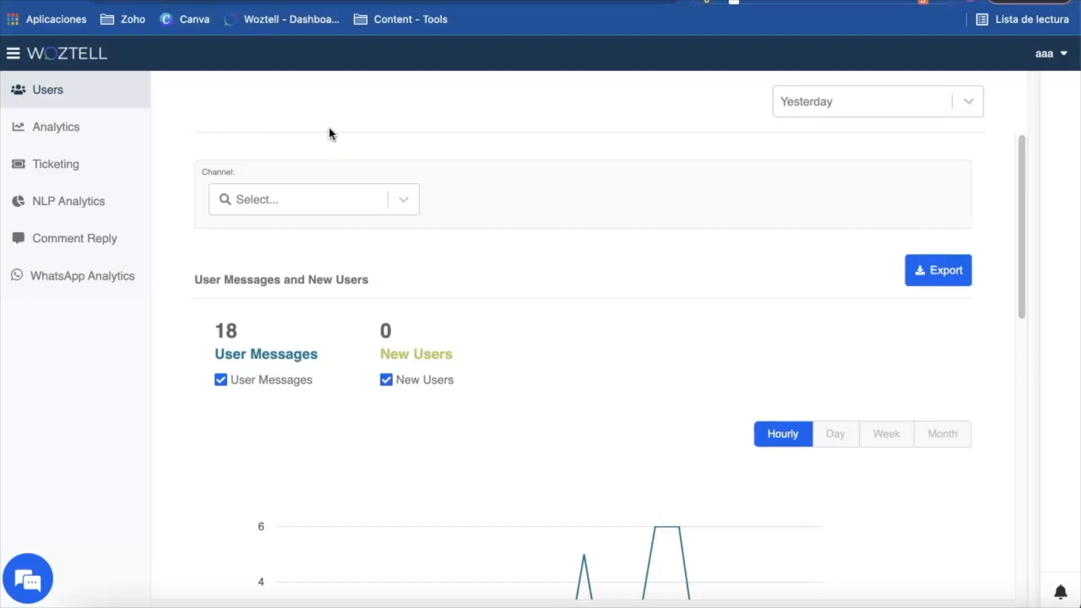
Go from the analytics dashboard to the Channels page listing the six channels.
left_click(13, 53)
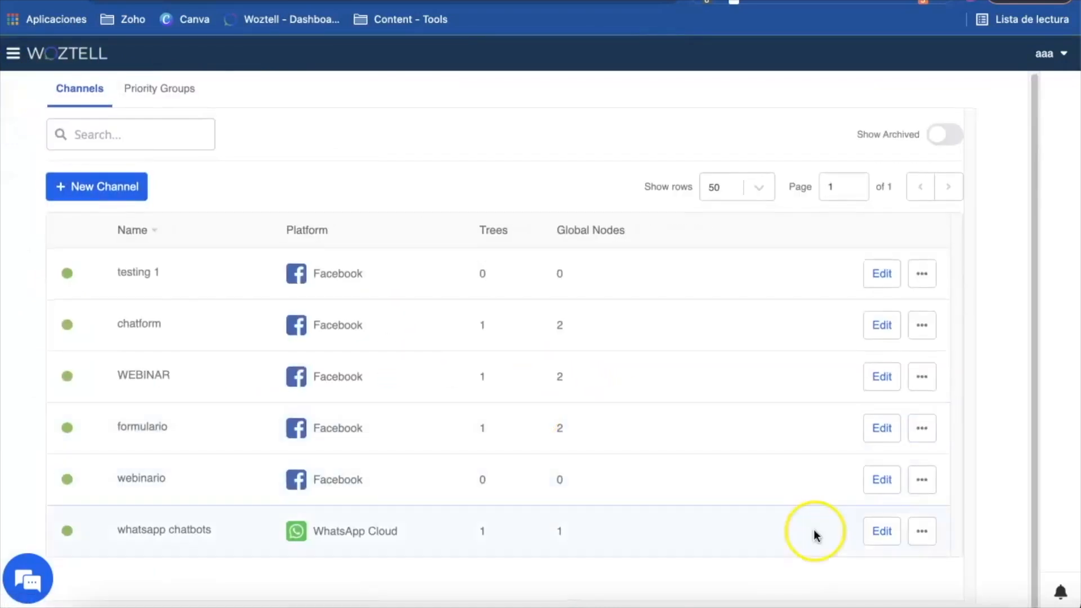
Open the whatsapp chatbots channel's Platform settings and review its WABA ID and business profile.
left_click(881, 531)
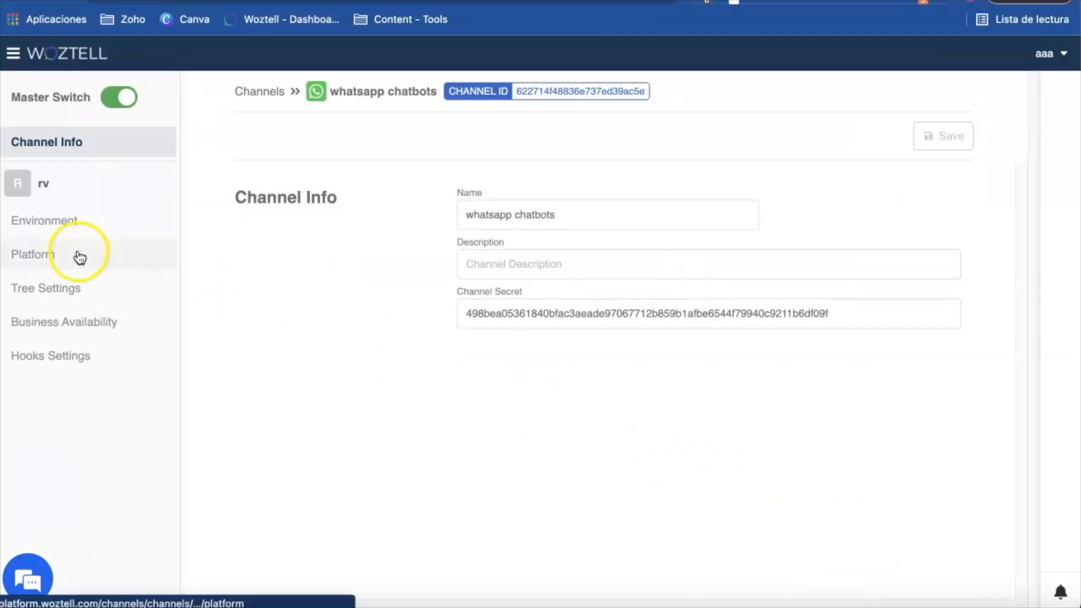
left_click(32, 254)
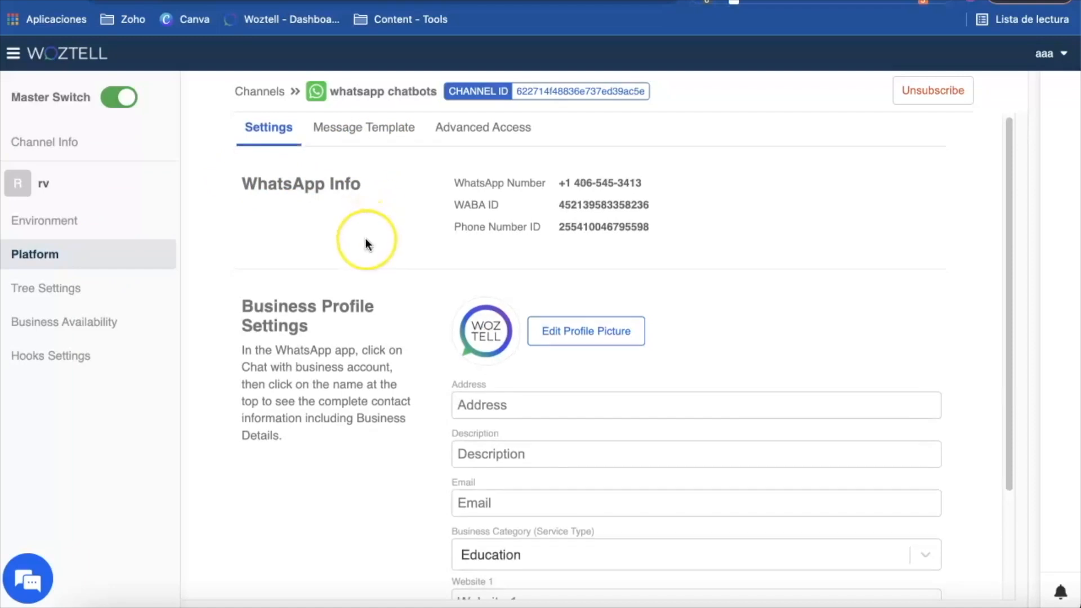
scroll("down", 3)
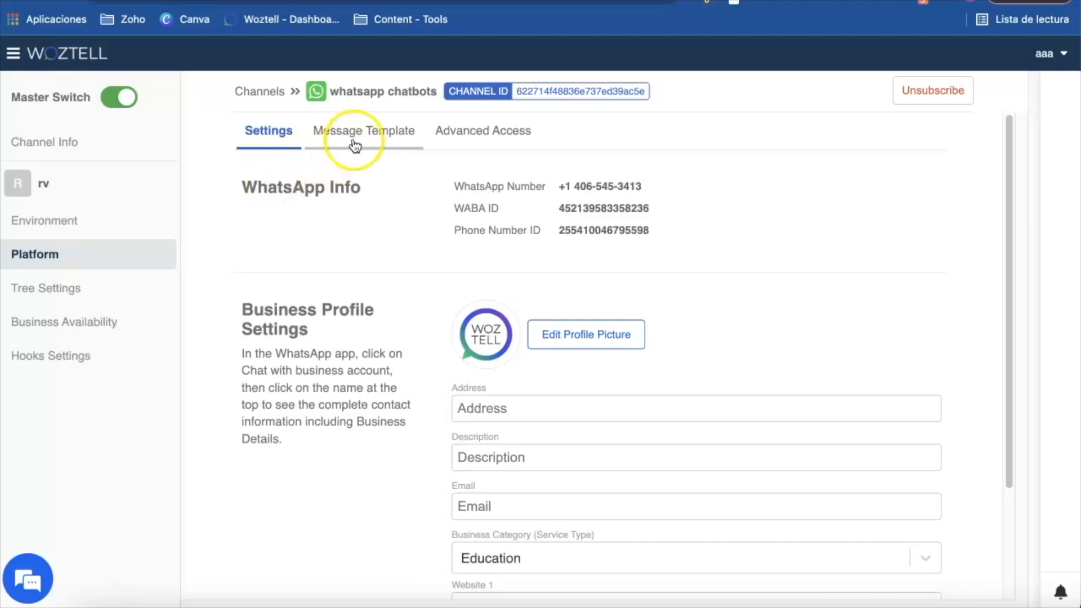
Start a new message template under the channel's Message Template tab.
left_click(362, 130)
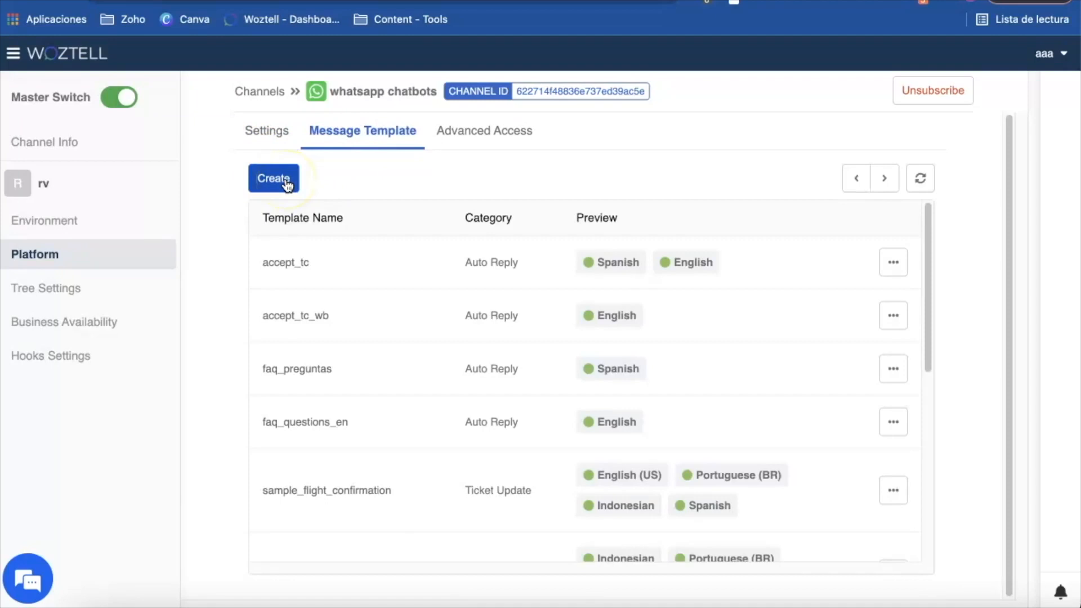
mouse_move(305, 178)
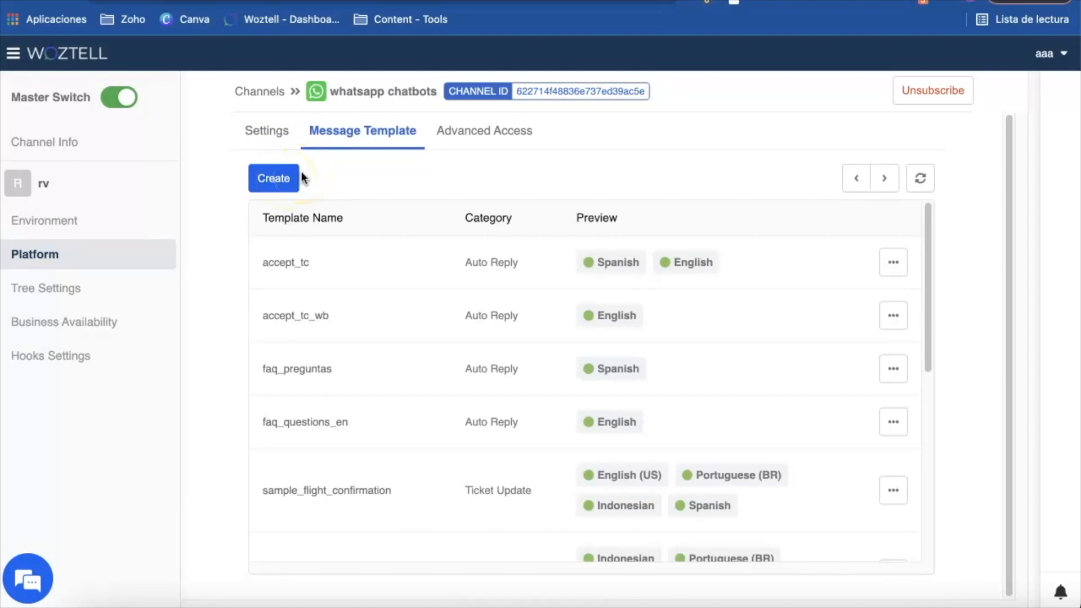
left_click(273, 178)
type("dynamic_reservation")
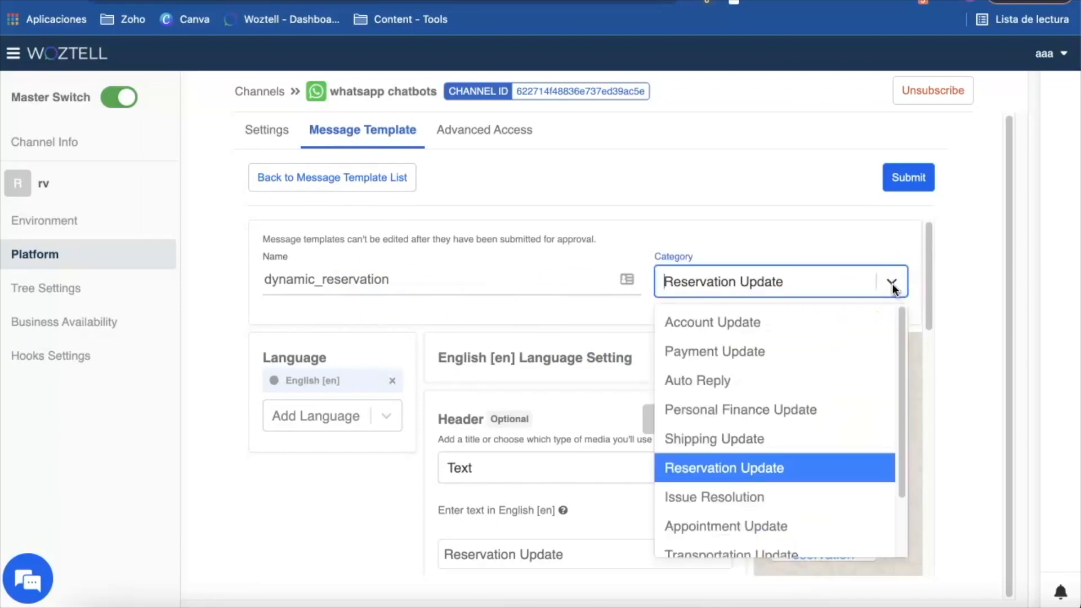
Keep Reservation Update as the category, add English, and review the header, body and footer.
left_click(723, 468)
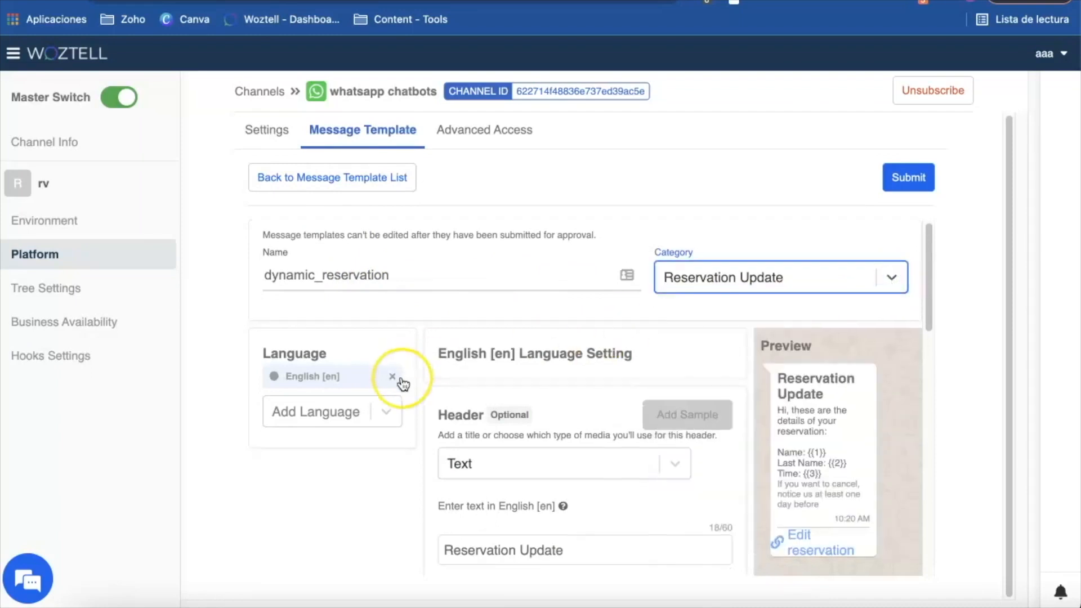
scroll("down", 3)
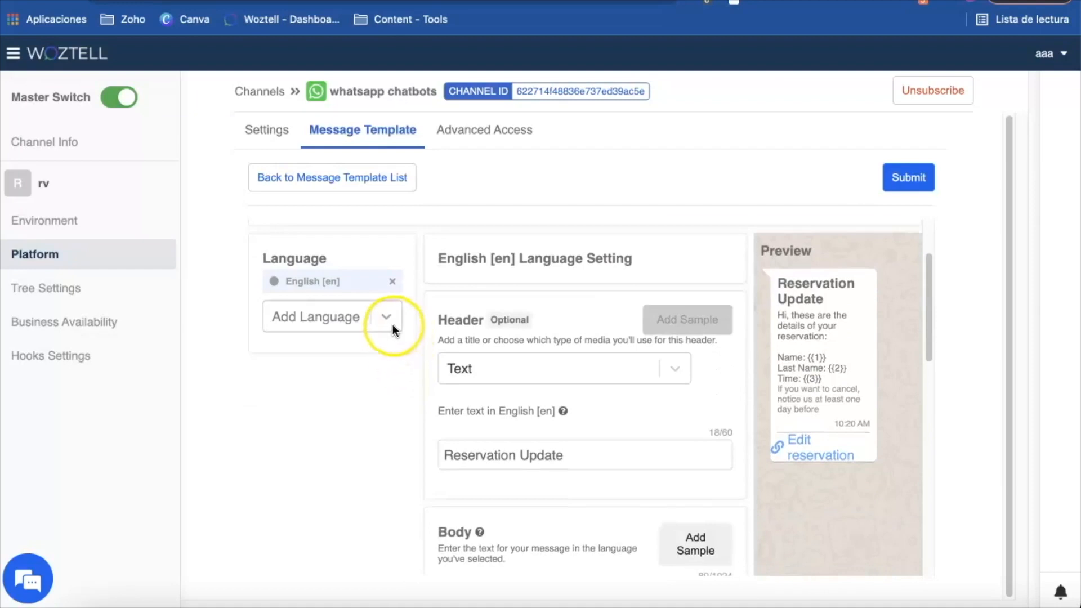
left_click(385, 316)
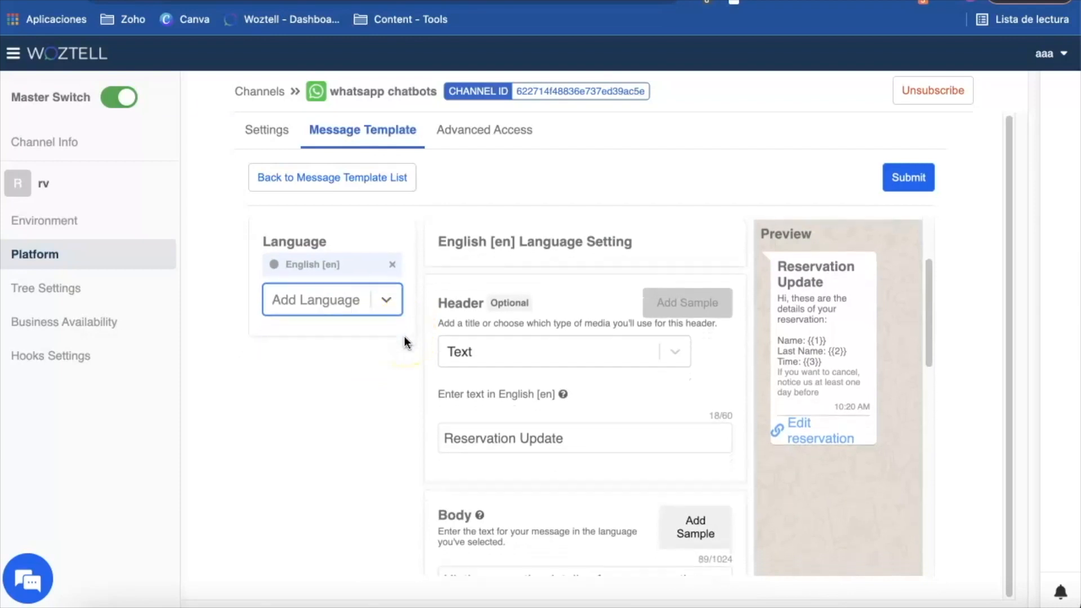
scroll("down", 3)
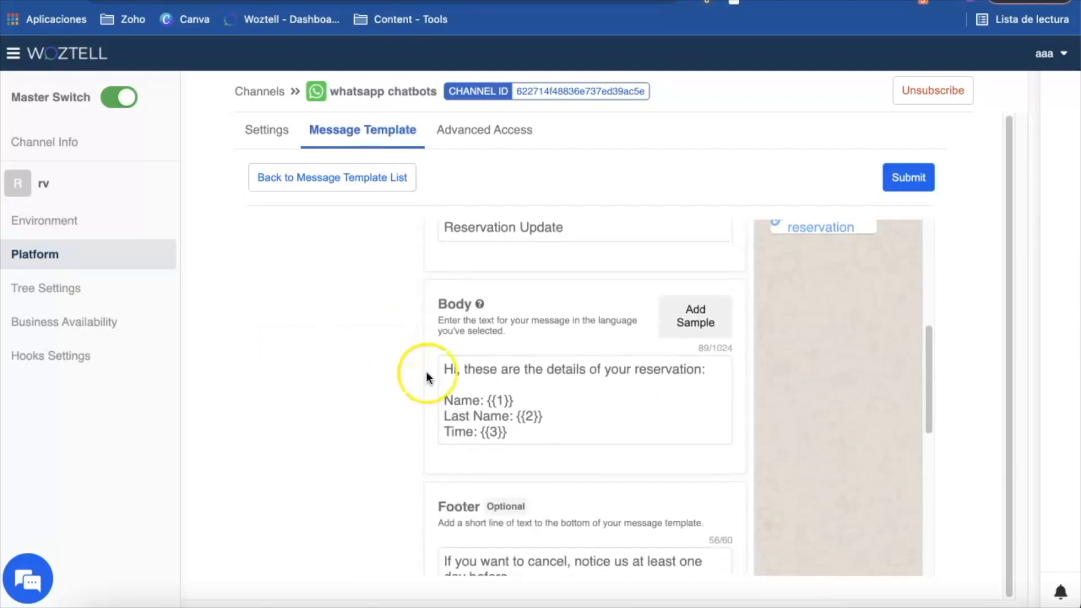
scroll("down", 3)
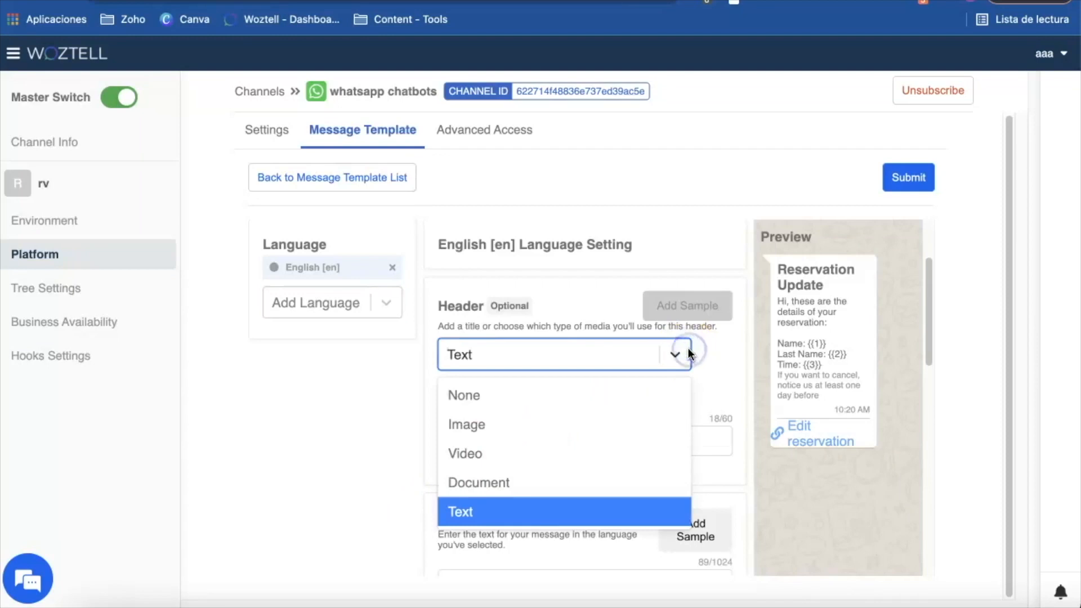
Keep a Text header and add body samples for the {{1}}, {{2}}, {{3}} variables.
left_click(459, 511)
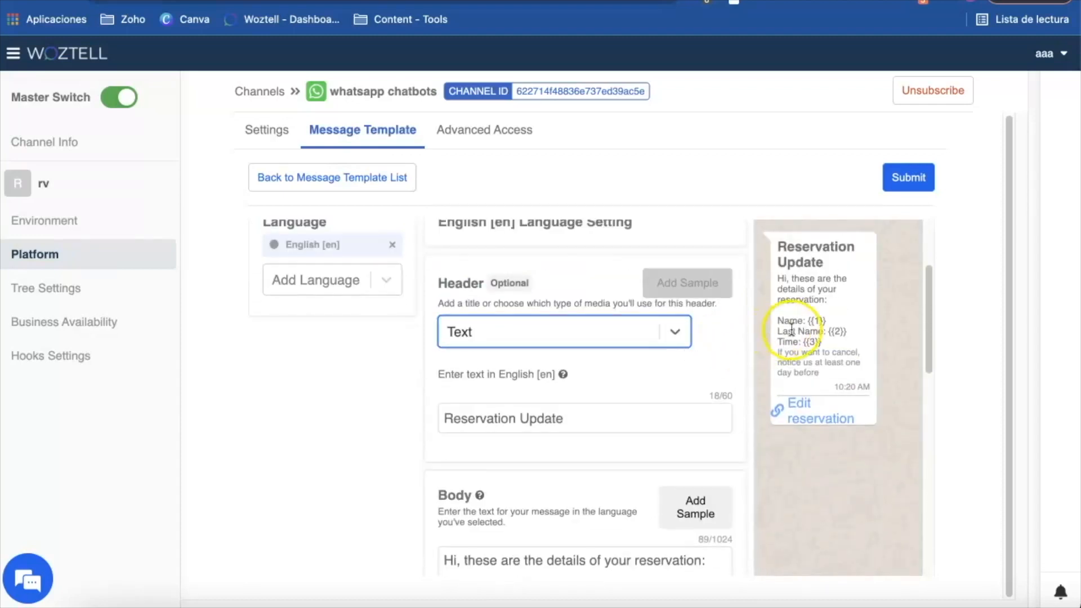
scroll("down", 3)
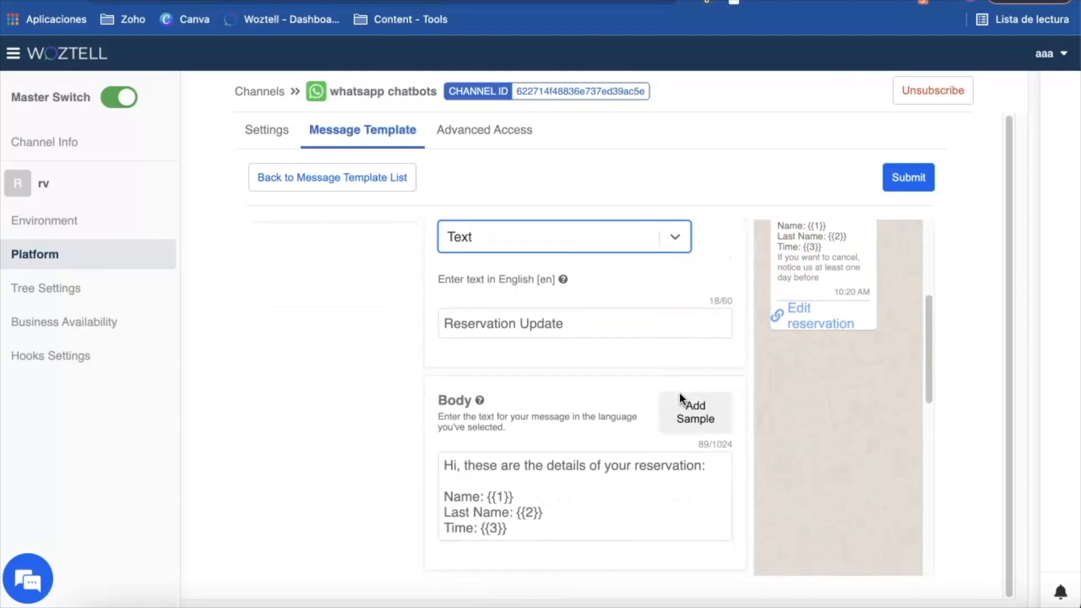
scroll("down", 3)
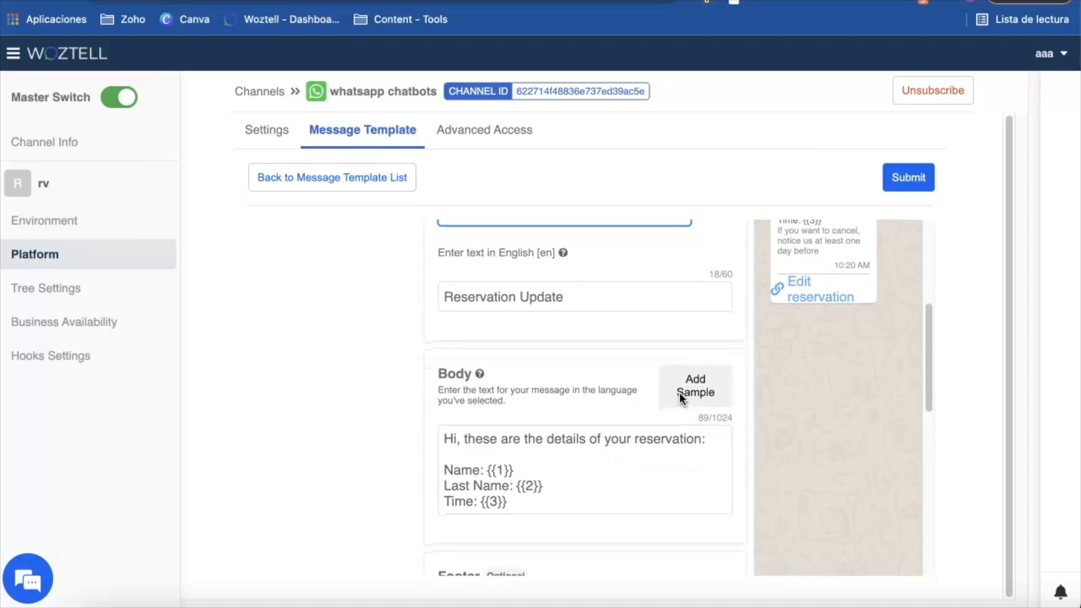
scroll("down", 3)
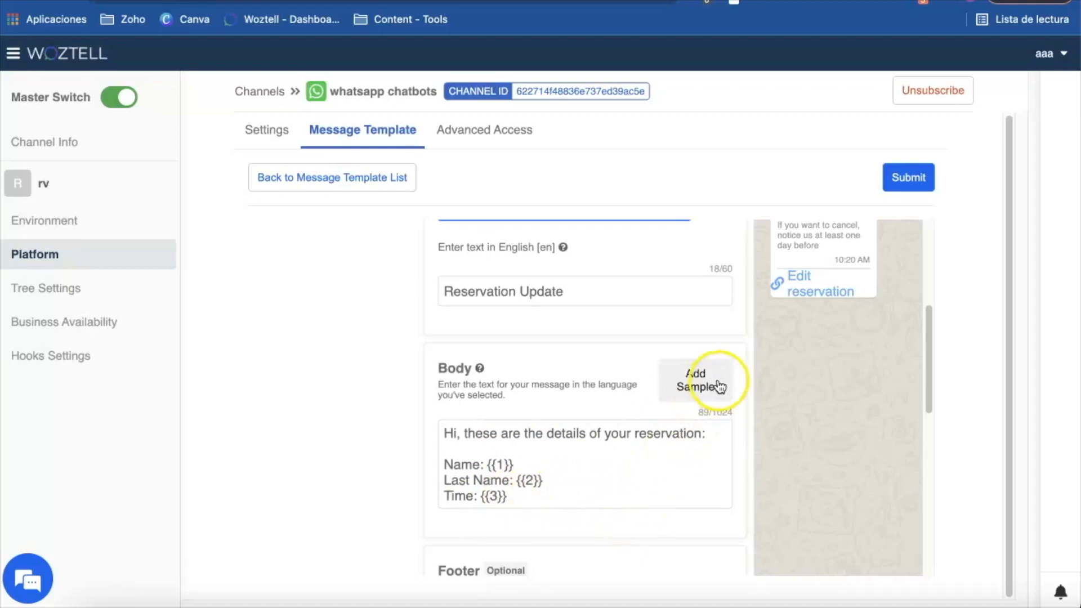
left_click(695, 380)
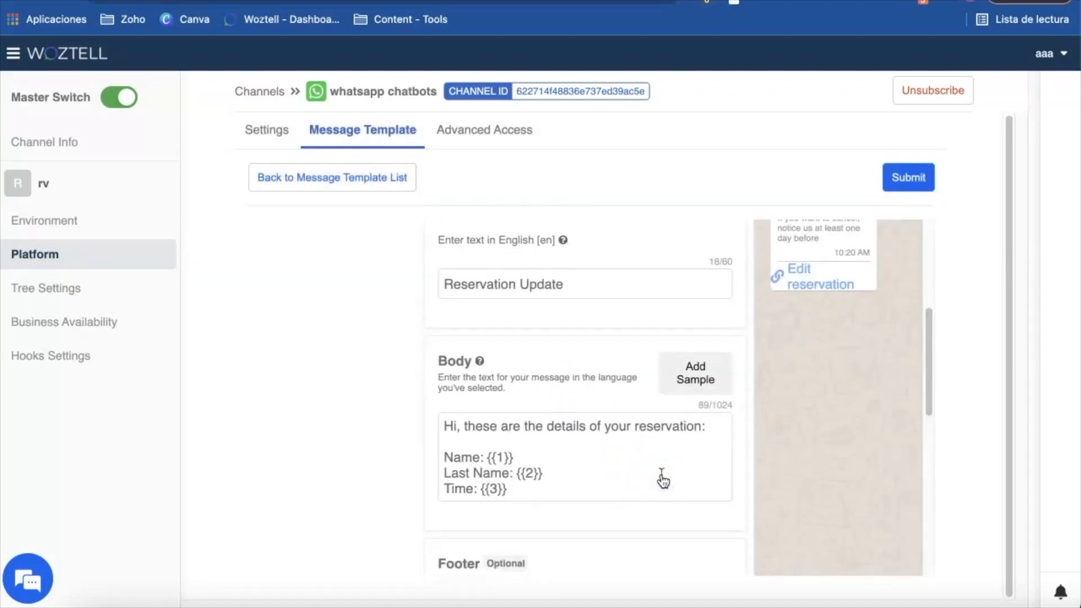
scroll("down", 3)
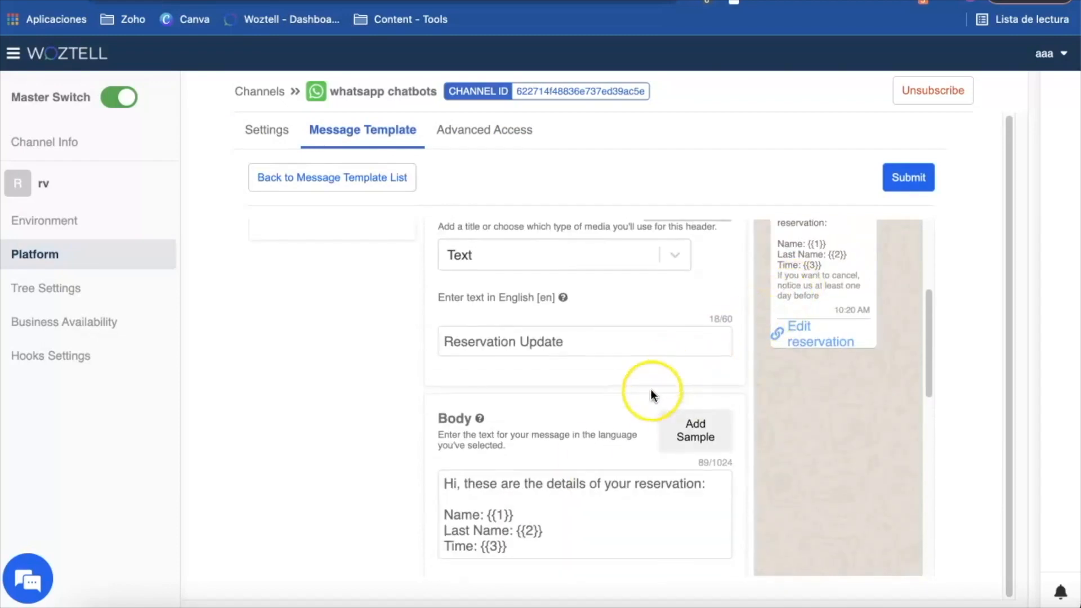
scroll("down", 3)
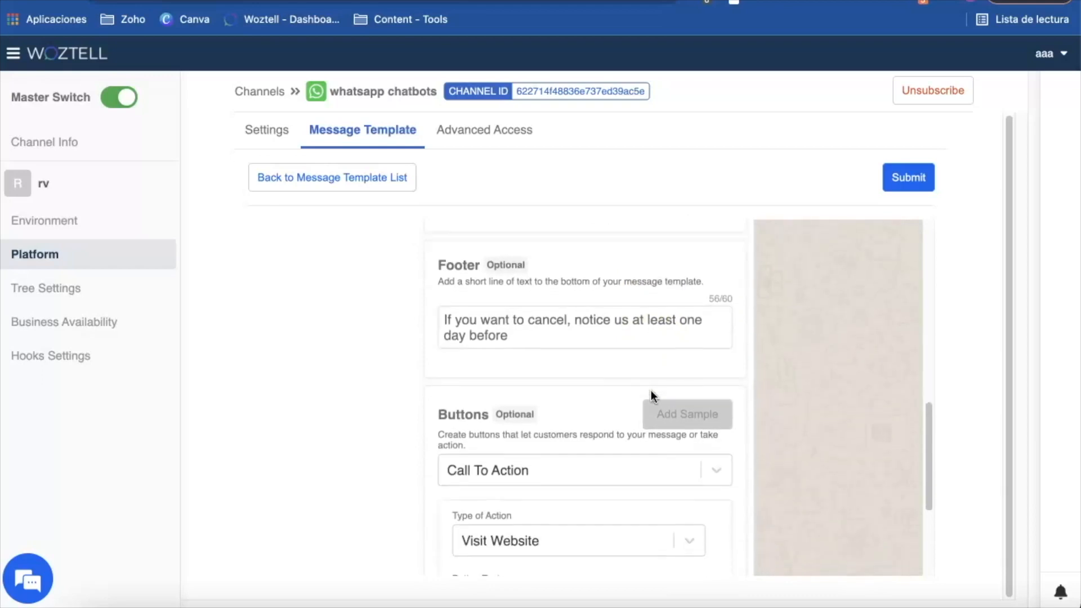
Switch the template's button type from Call To Action to Quick Reply.
scroll("down", 3)
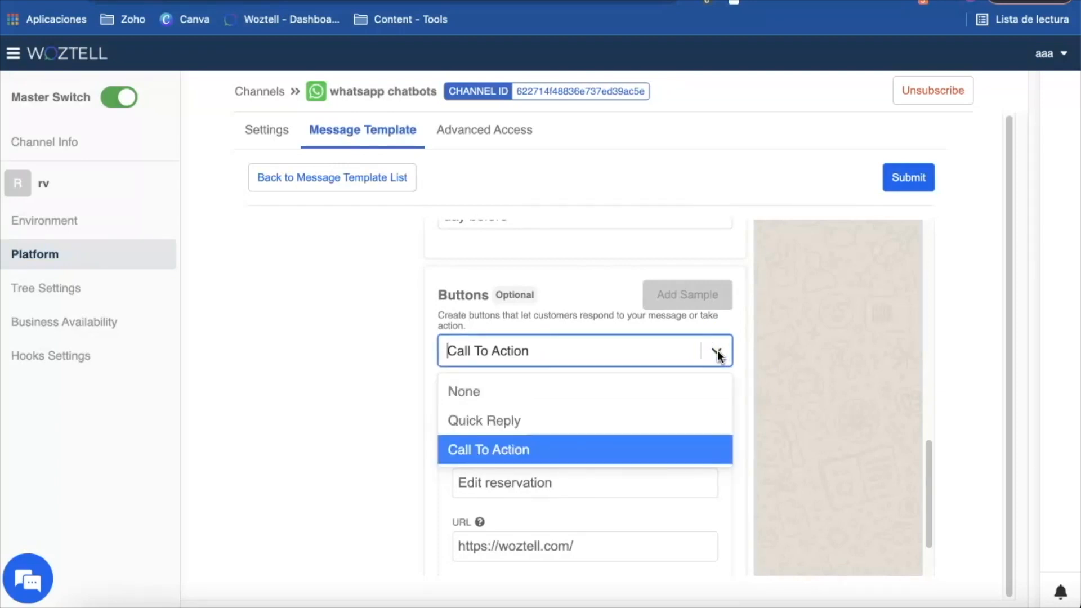
left_click(487, 449)
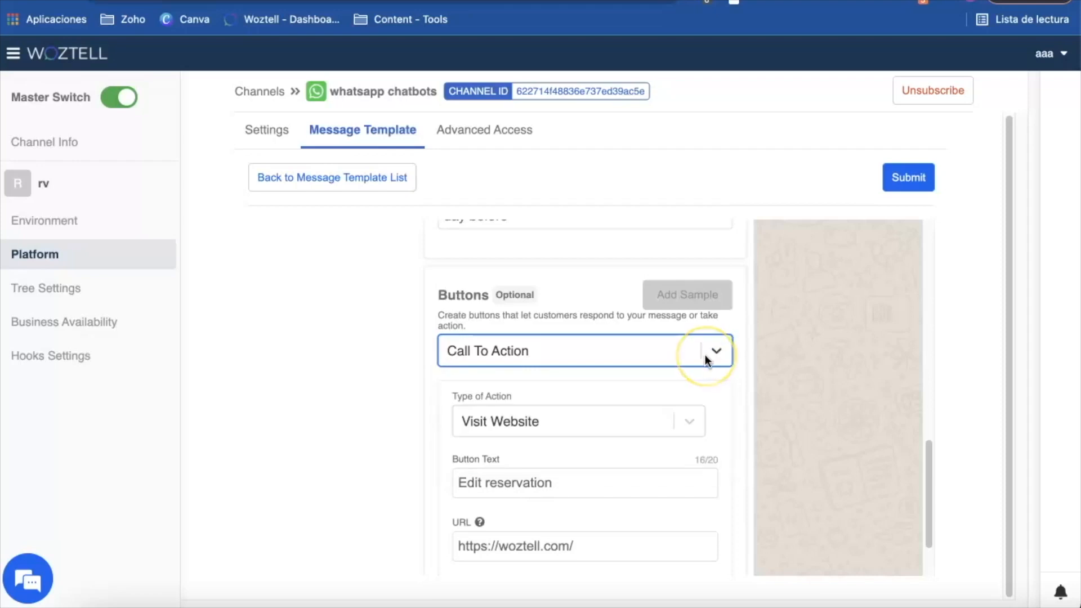
left_click(687, 421)
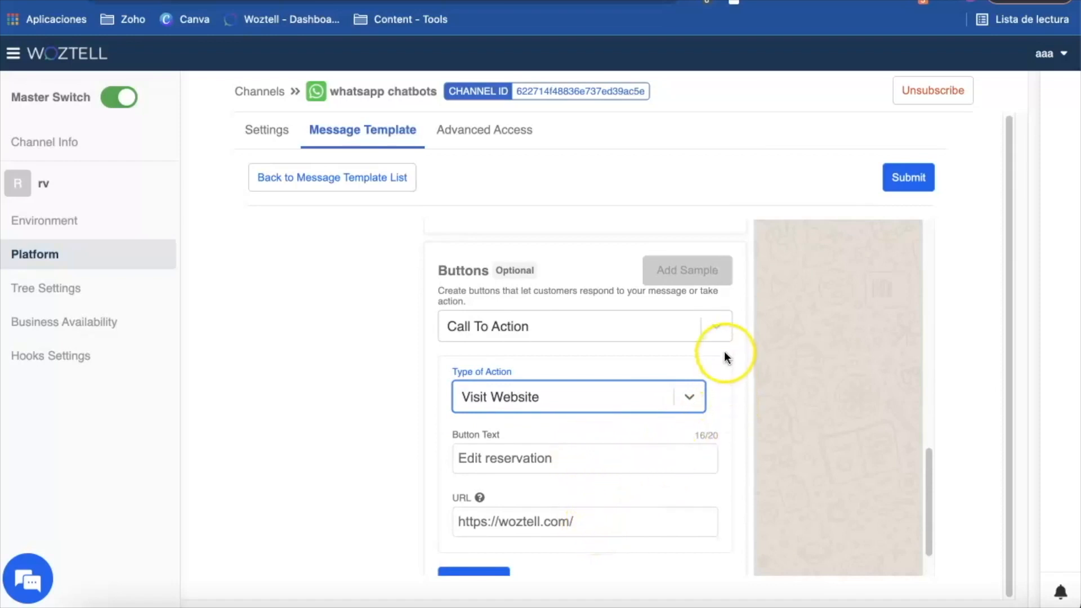
mouse_move(716, 326)
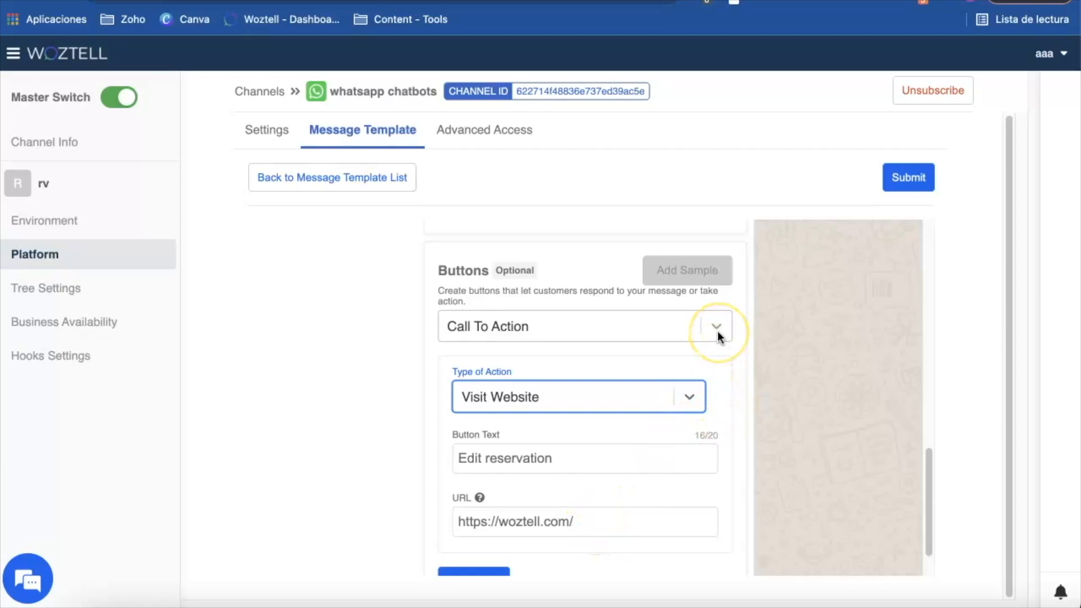
left_click(715, 326)
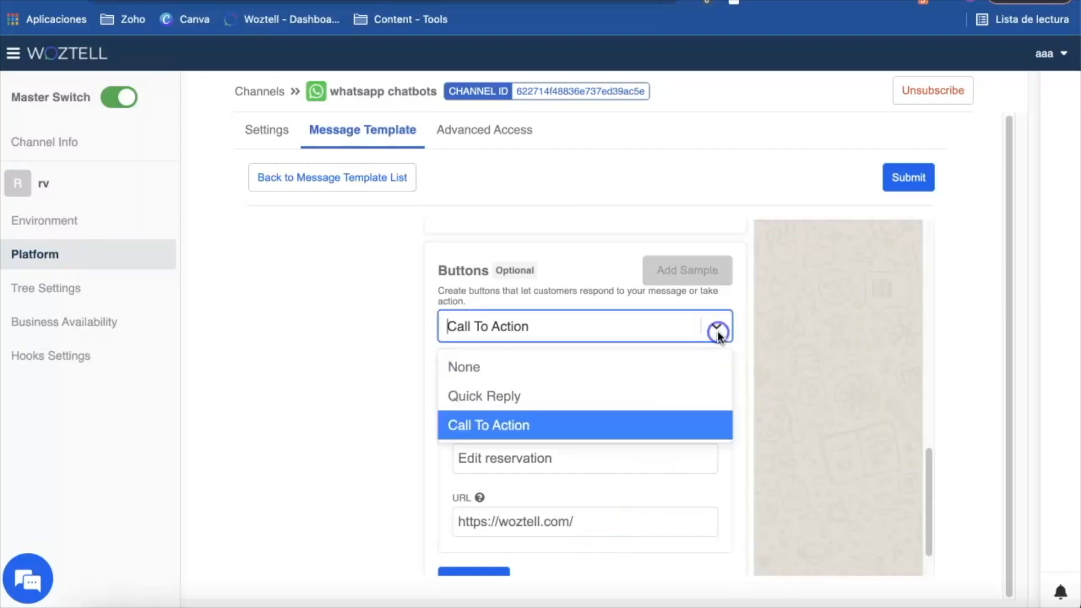
mouse_move(679, 389)
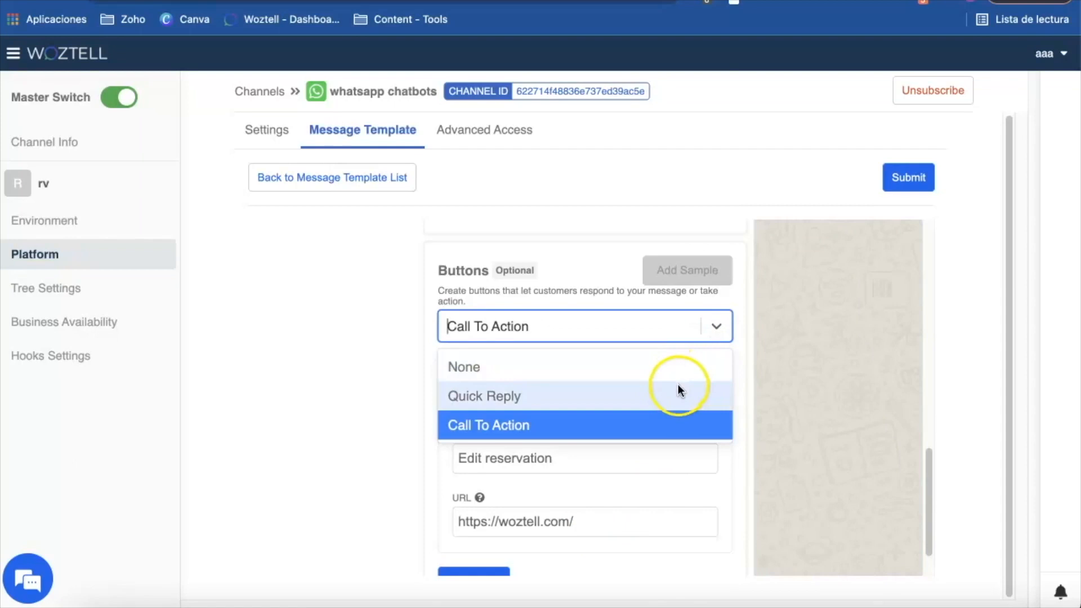
left_click(483, 396)
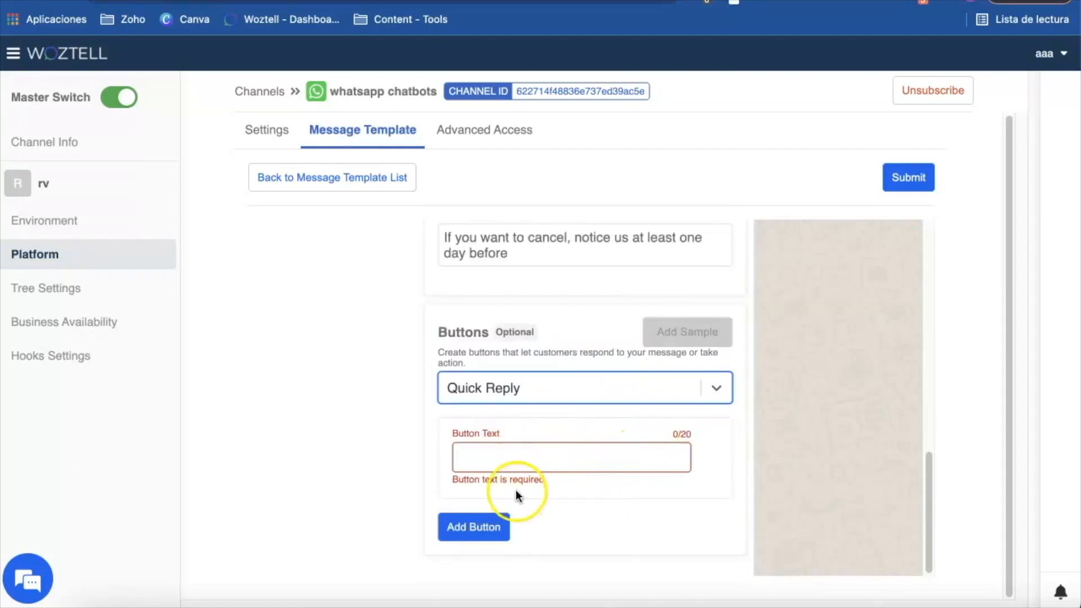
mouse_move(546, 506)
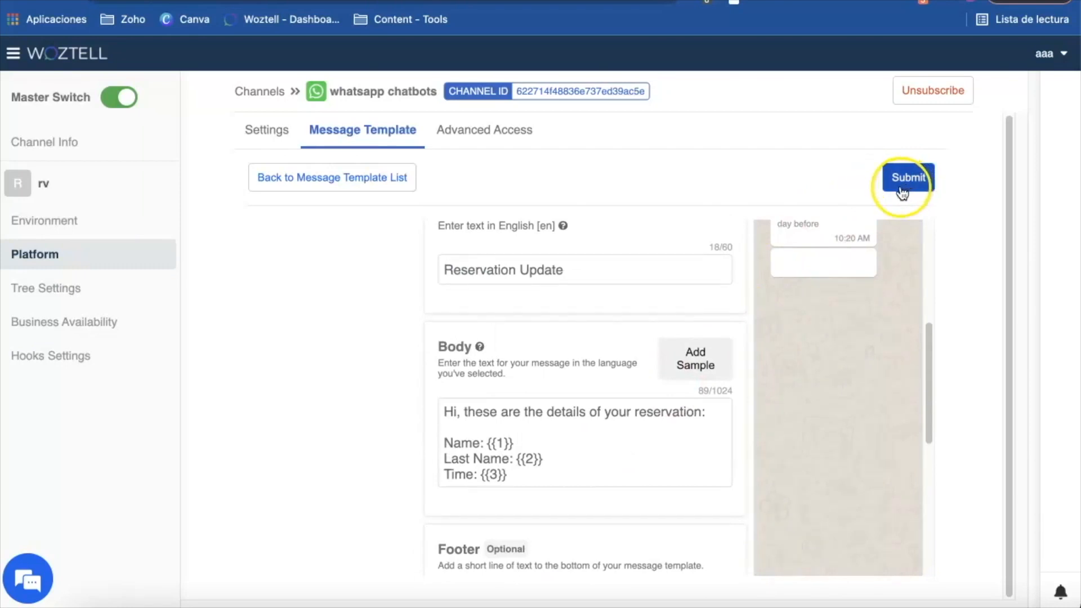
Submit the template and apply reservation_dynamic to the response with John, Smith, 7 pm.
left_click(907, 177)
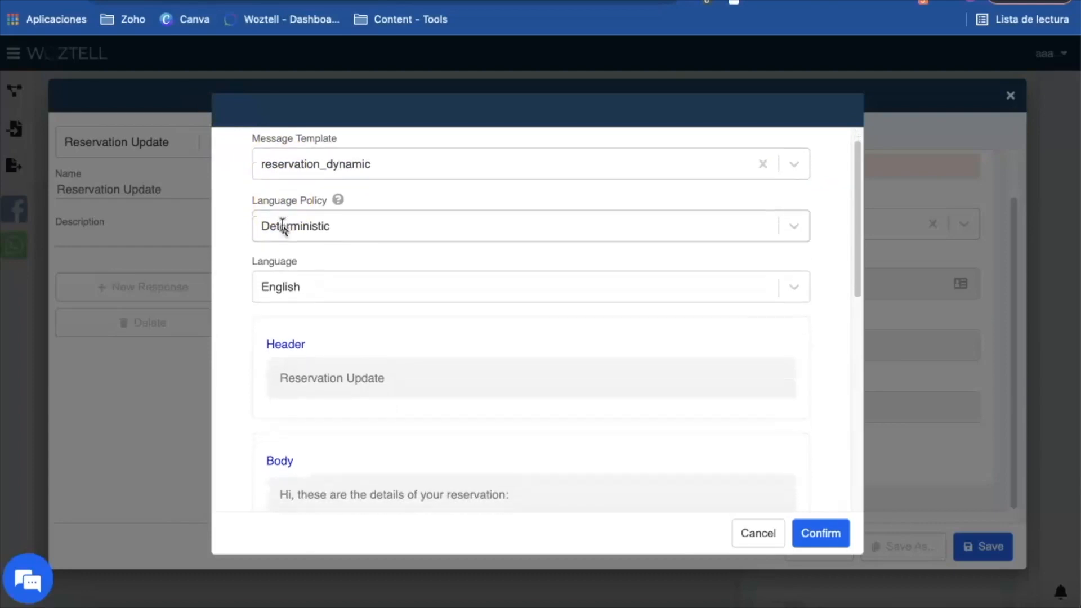
scroll("down", 3)
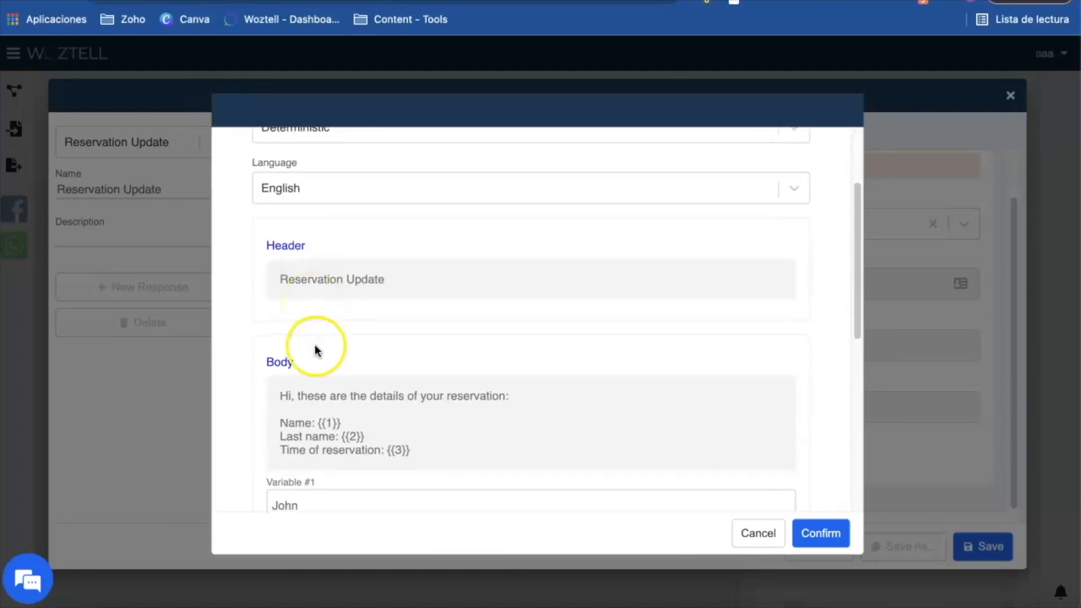
scroll("down", 3)
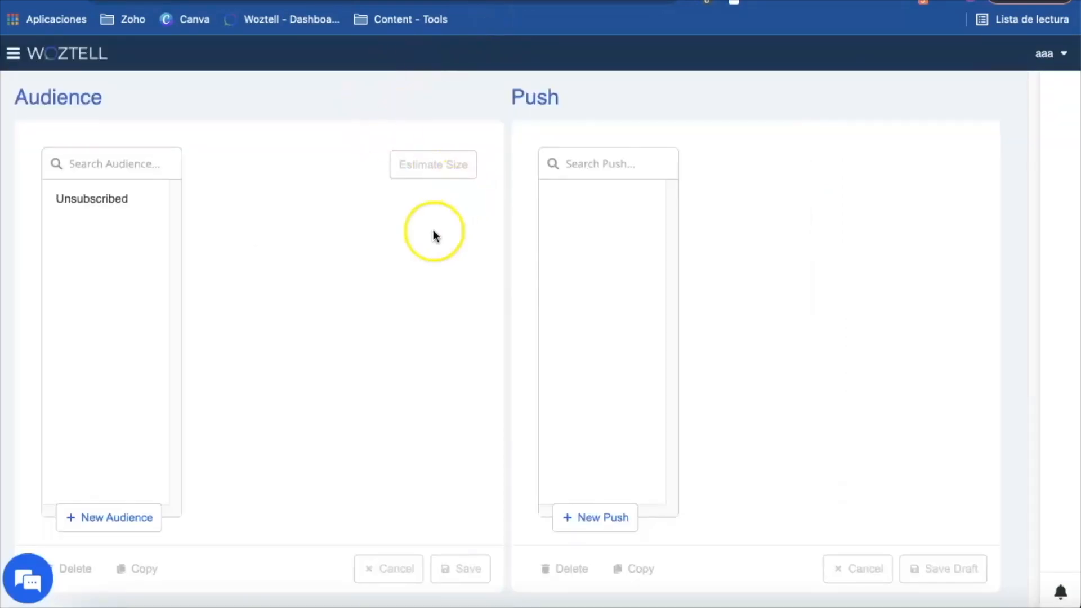
mouse_move(679, 296)
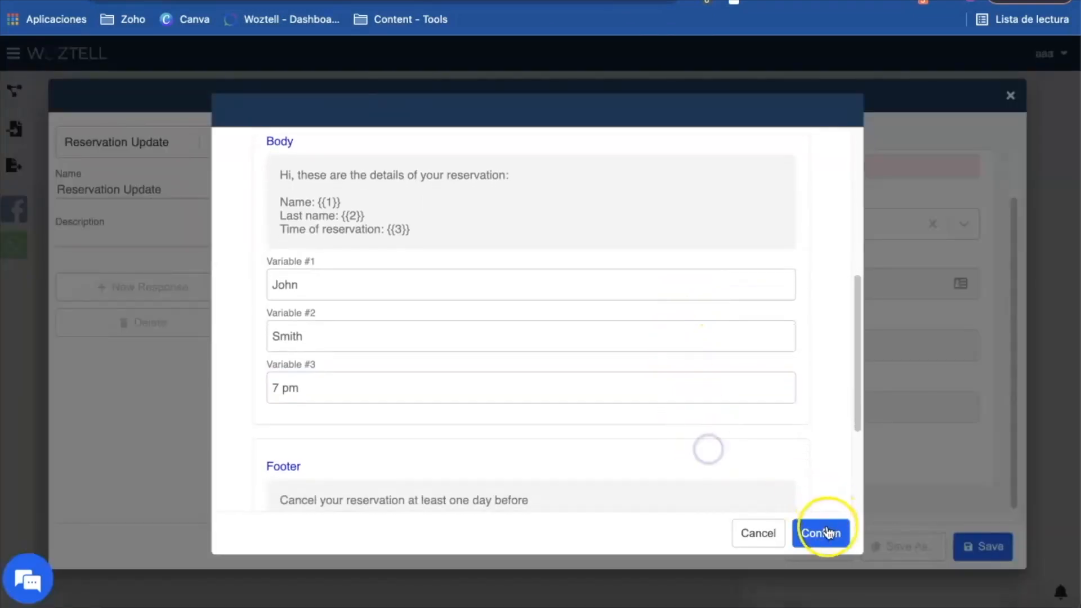
left_click(820, 532)
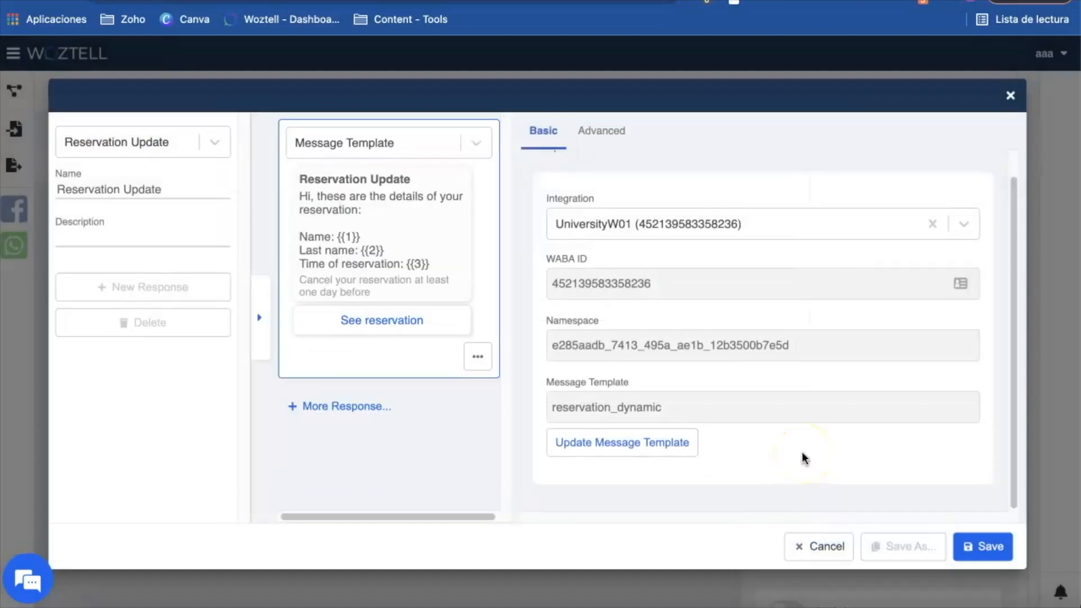